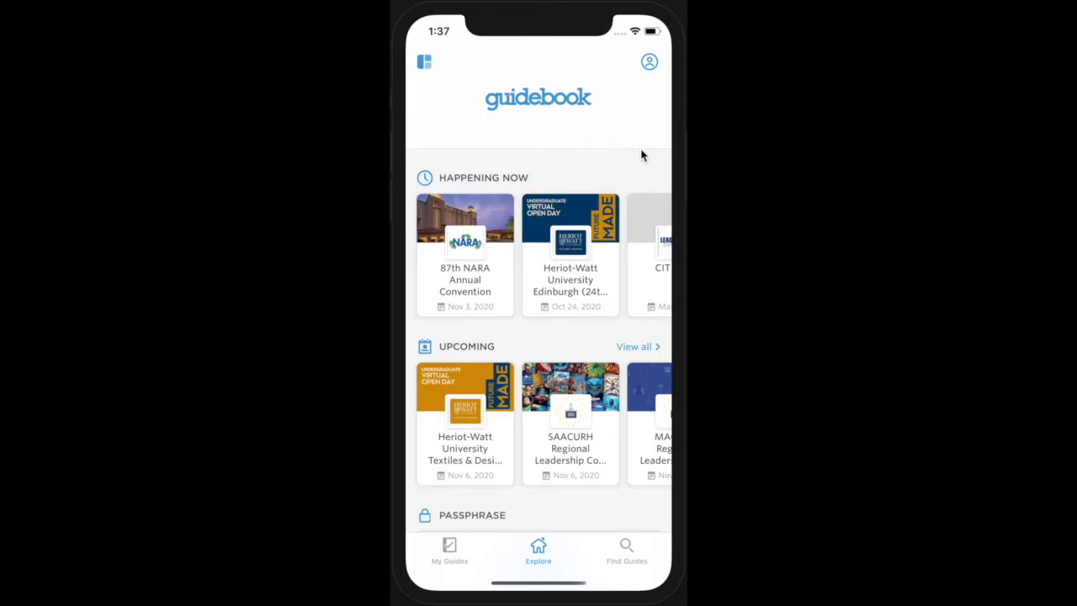
Sign in to the existing Guidebook account with email and password.
left_click(649, 61)
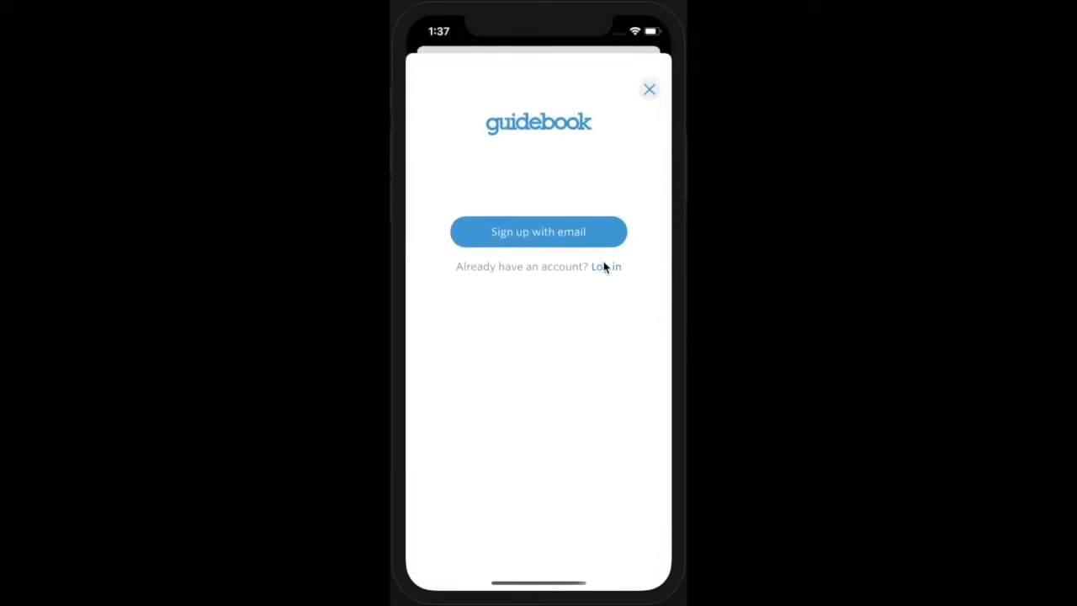
left_click(605, 266)
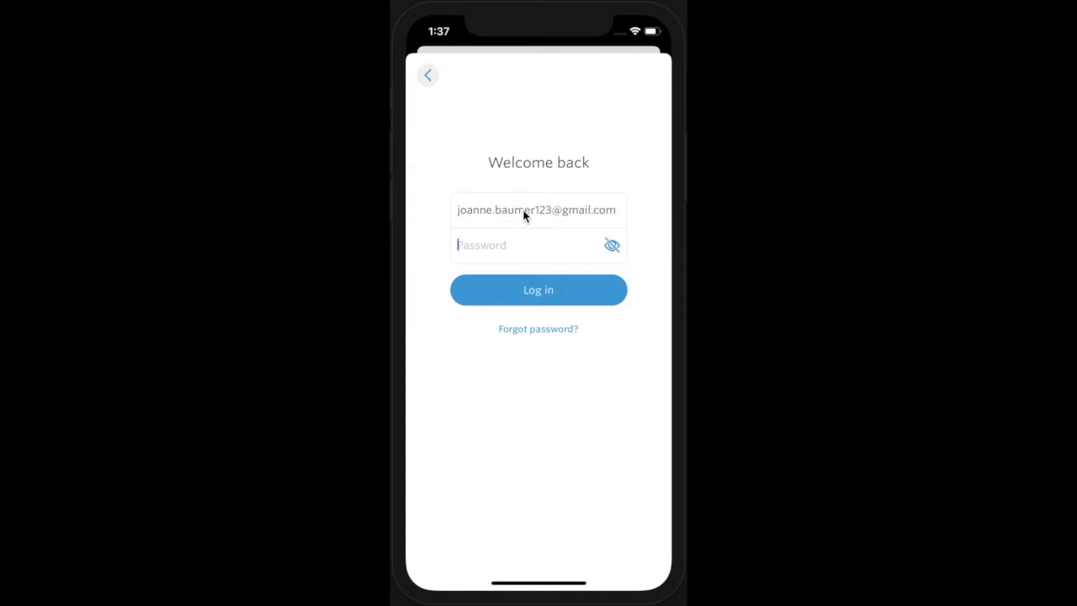
left_click(538, 289)
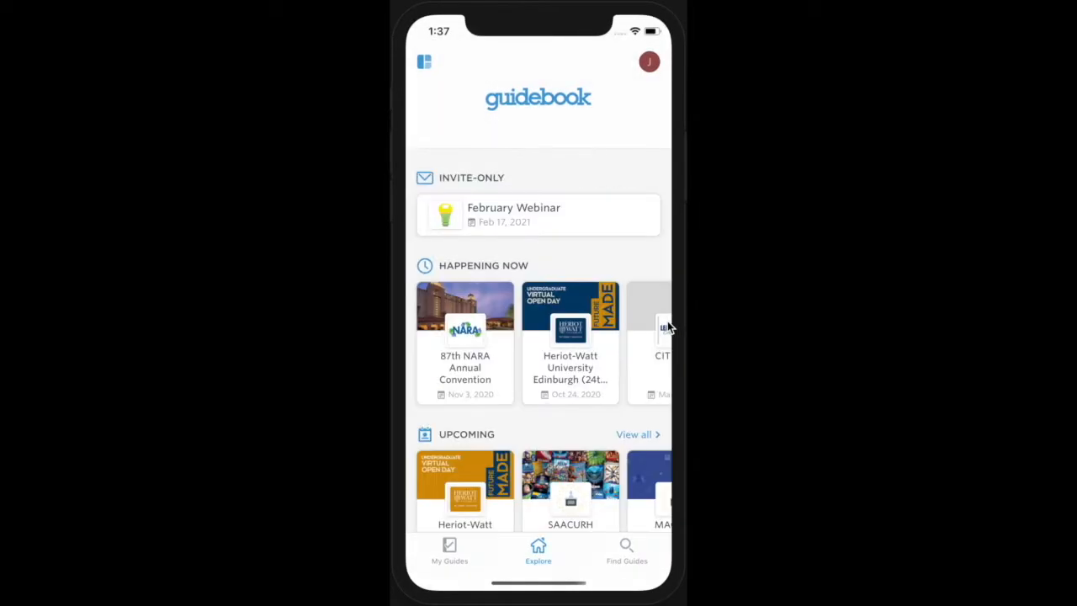
Download the invite-only February Webinar guide and close its details popup.
left_click(538, 214)
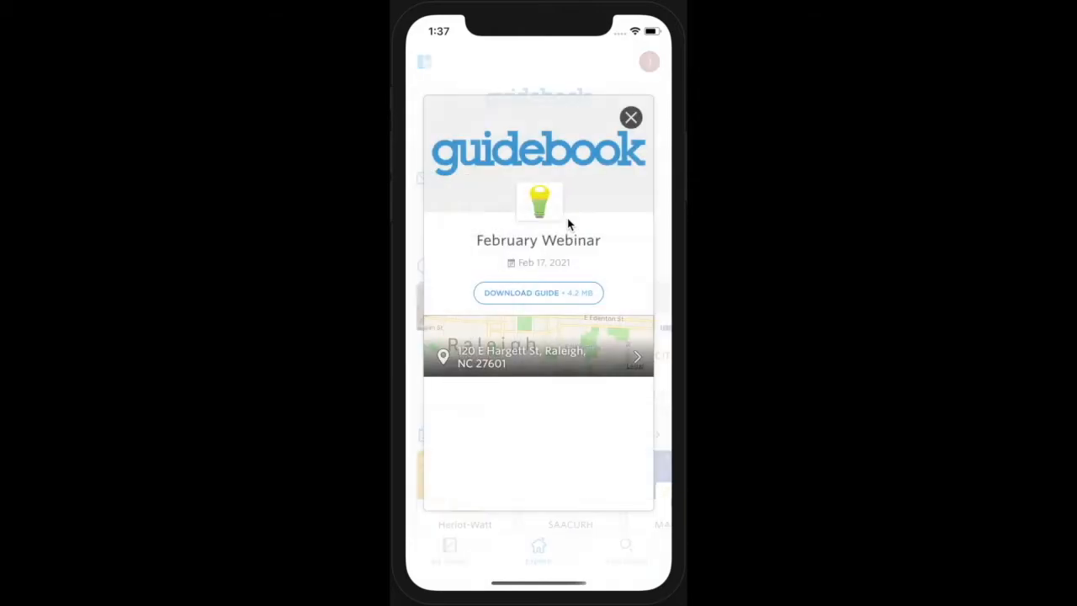
left_click(538, 293)
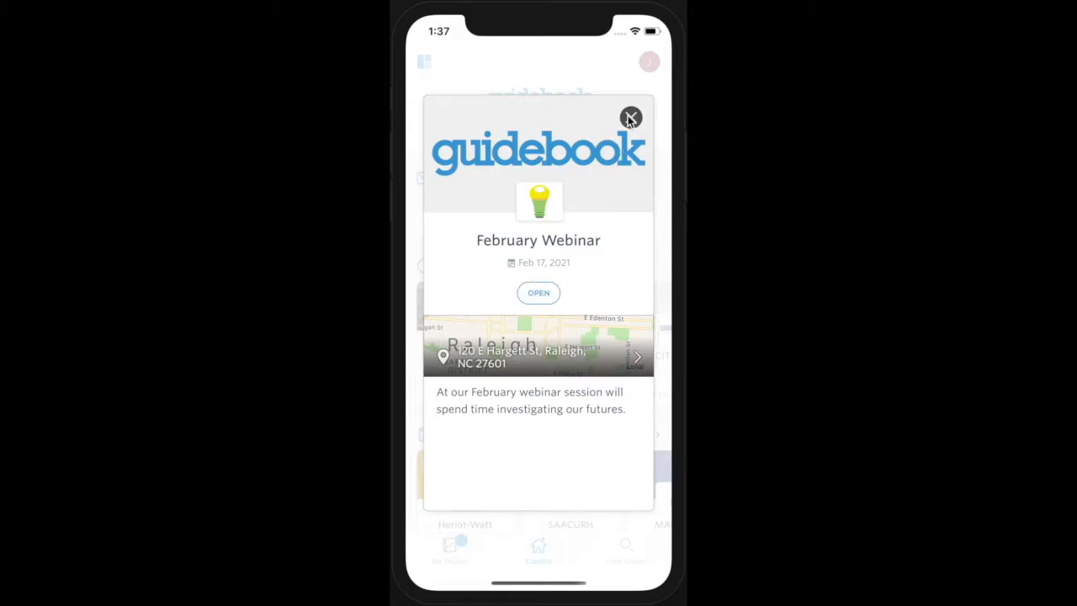
left_click(631, 117)
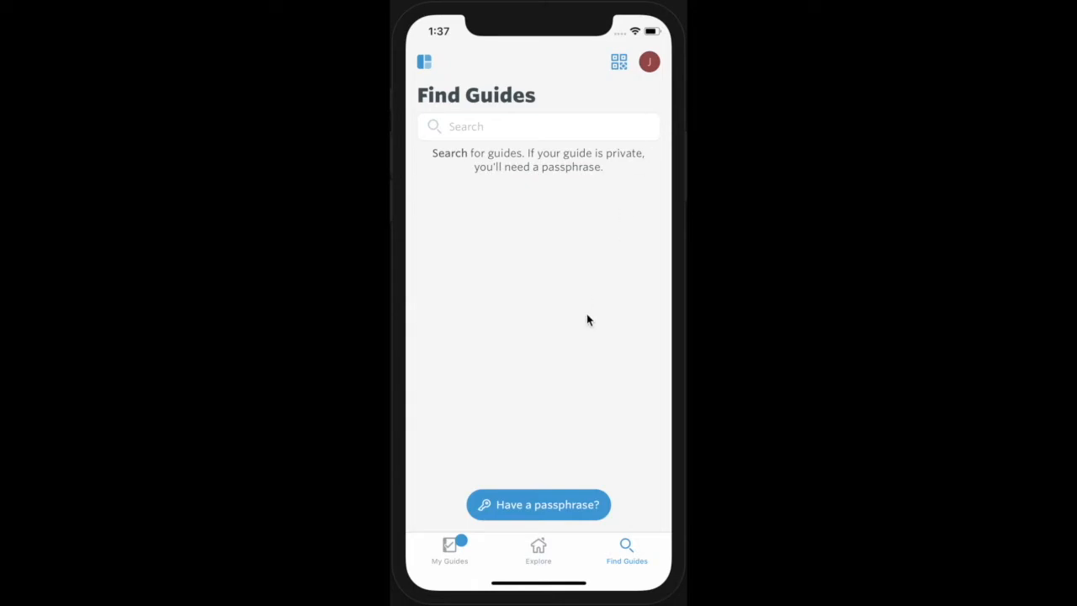
Search 'arizona' and download the University of Arizona - Campus Tour guide.
left_click(538, 126)
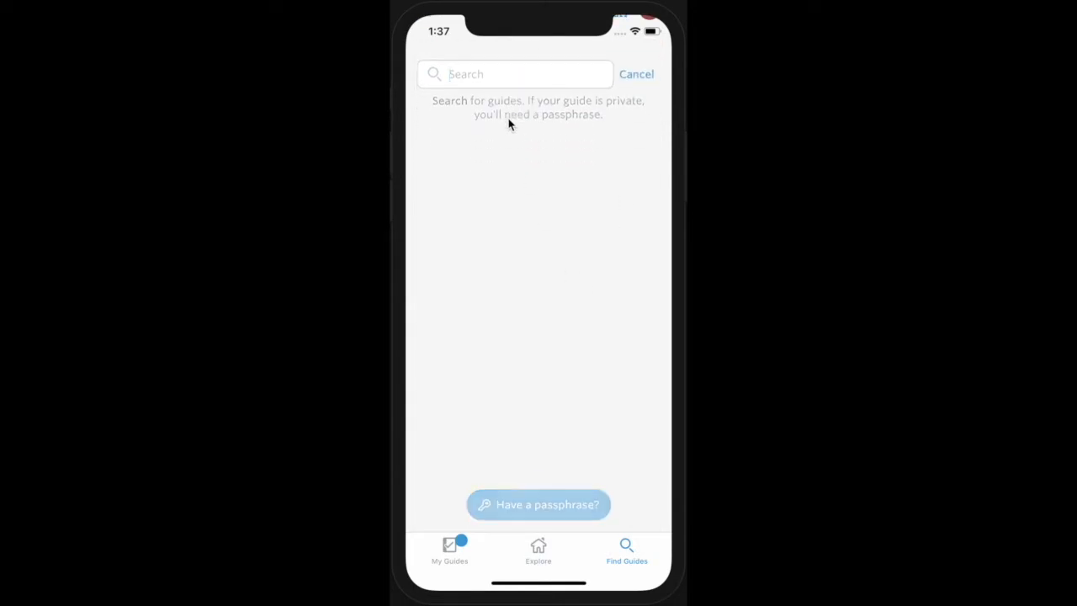
type("arizona")
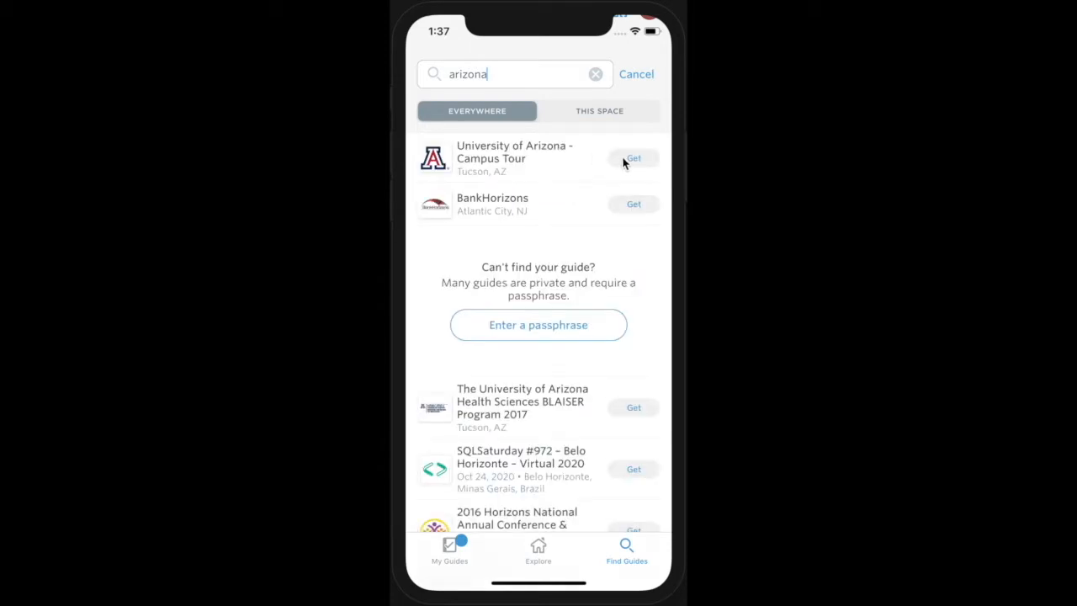
left_click(514, 159)
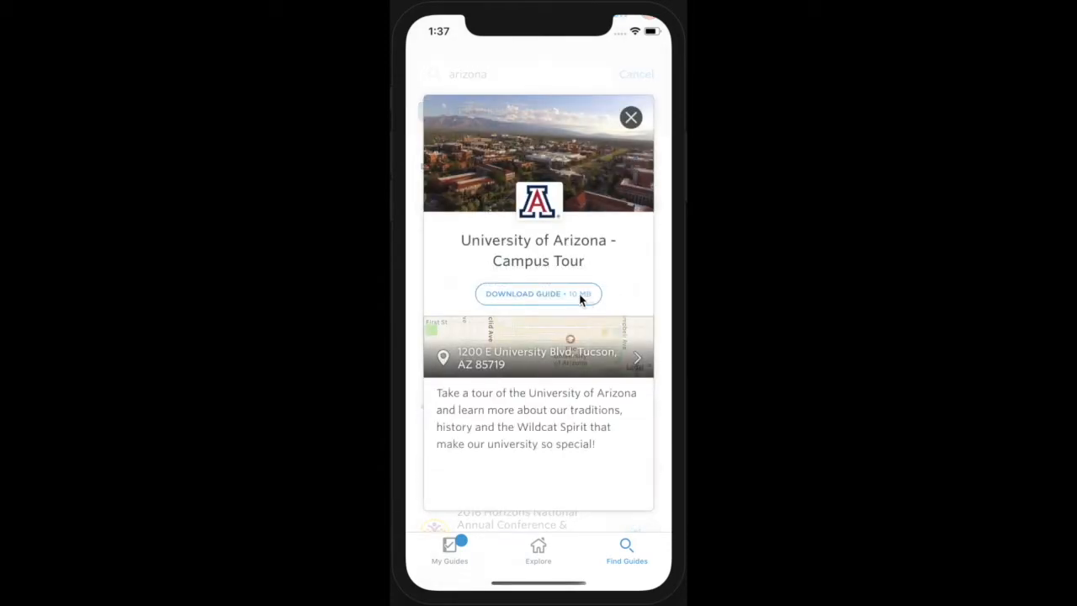
left_click(538, 293)
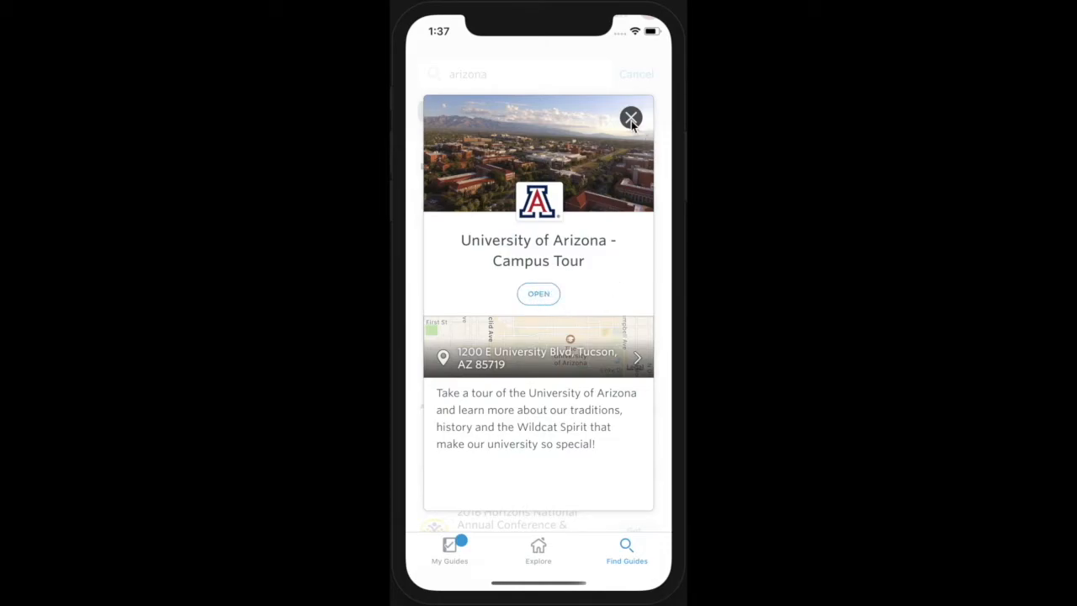
left_click(631, 117)
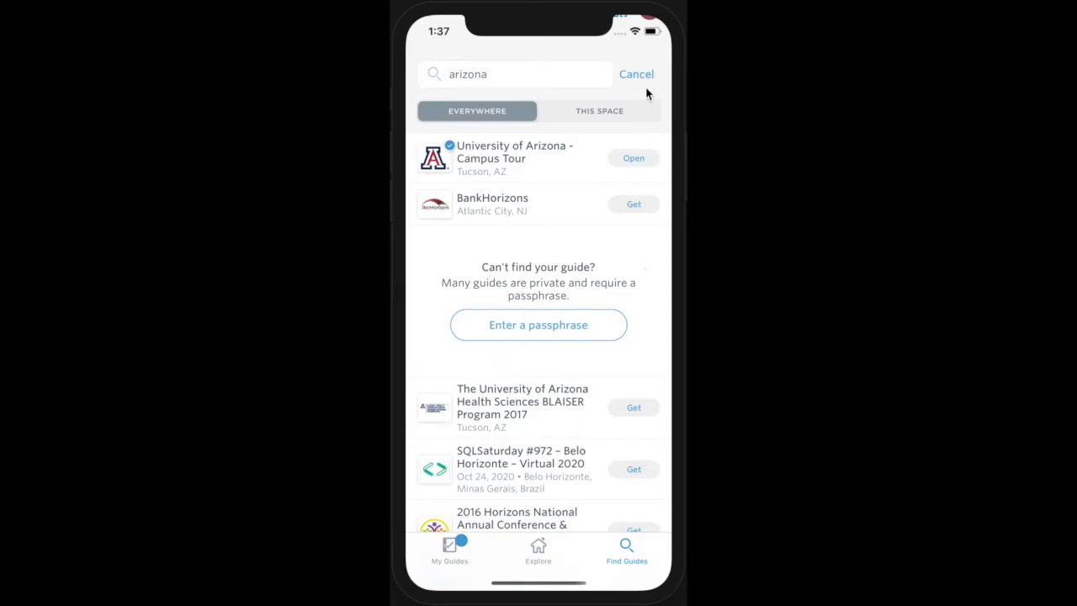
Cancel the search, enter a passphrase, and download The High Line guide.
left_click(637, 74)
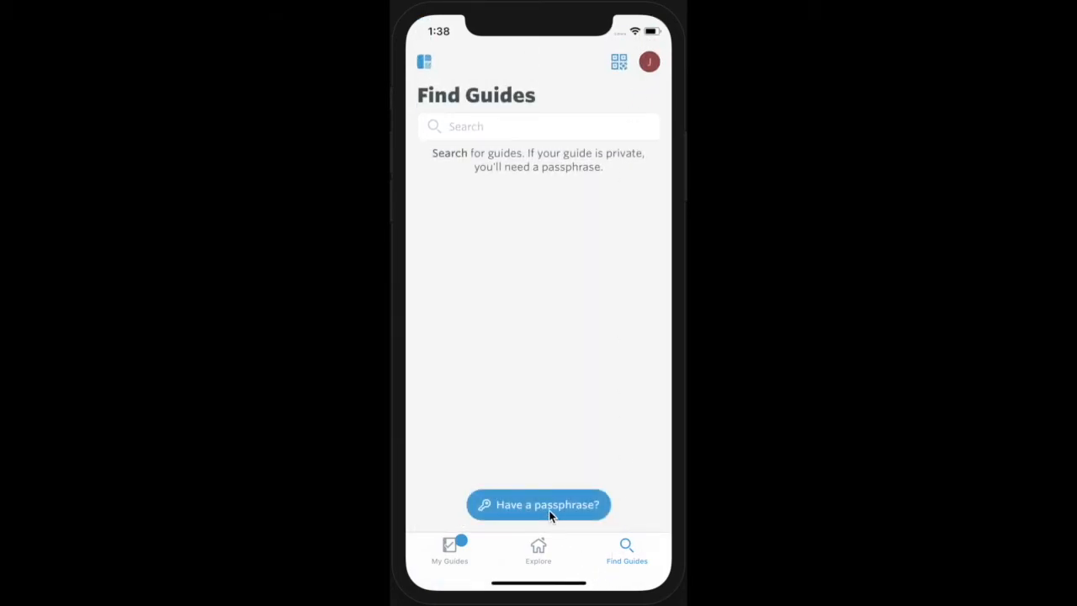
left_click(538, 504)
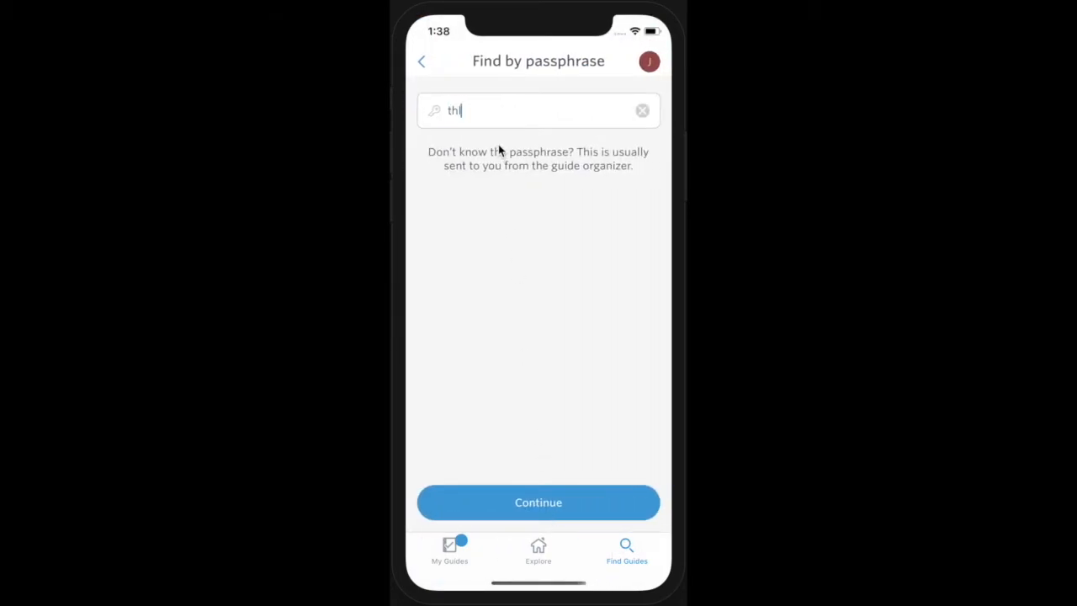
left_click(537, 502)
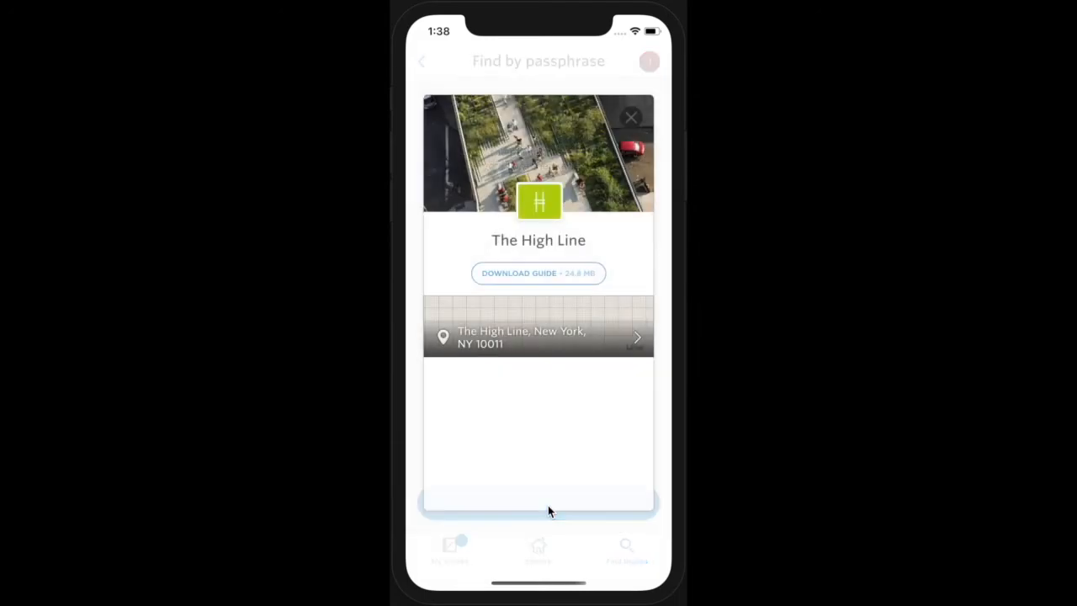
left_click(538, 273)
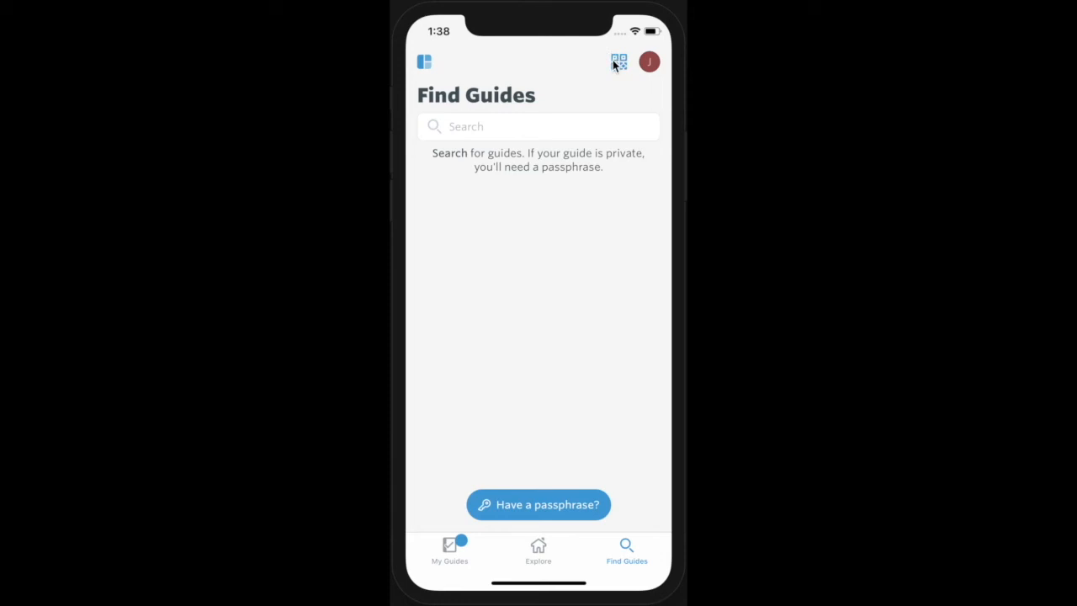
mouse_move(613, 74)
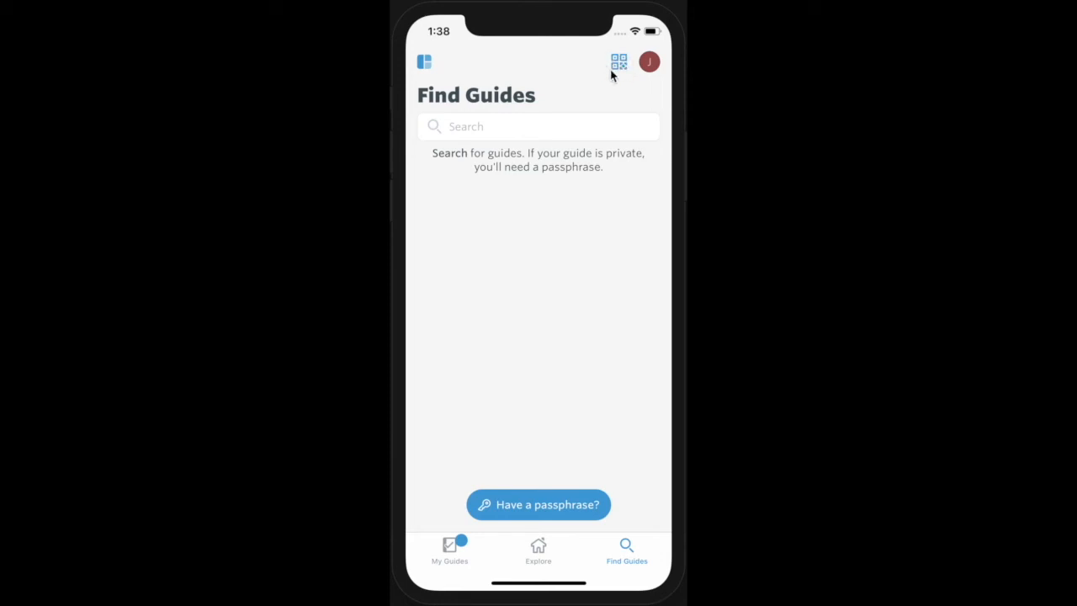
mouse_move(606, 66)
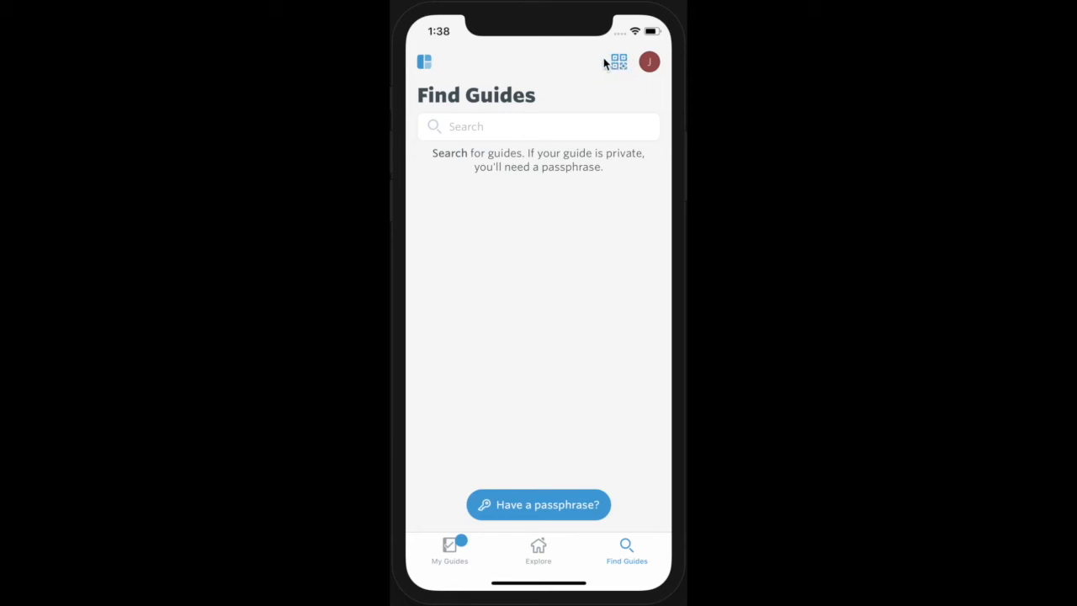
mouse_move(621, 69)
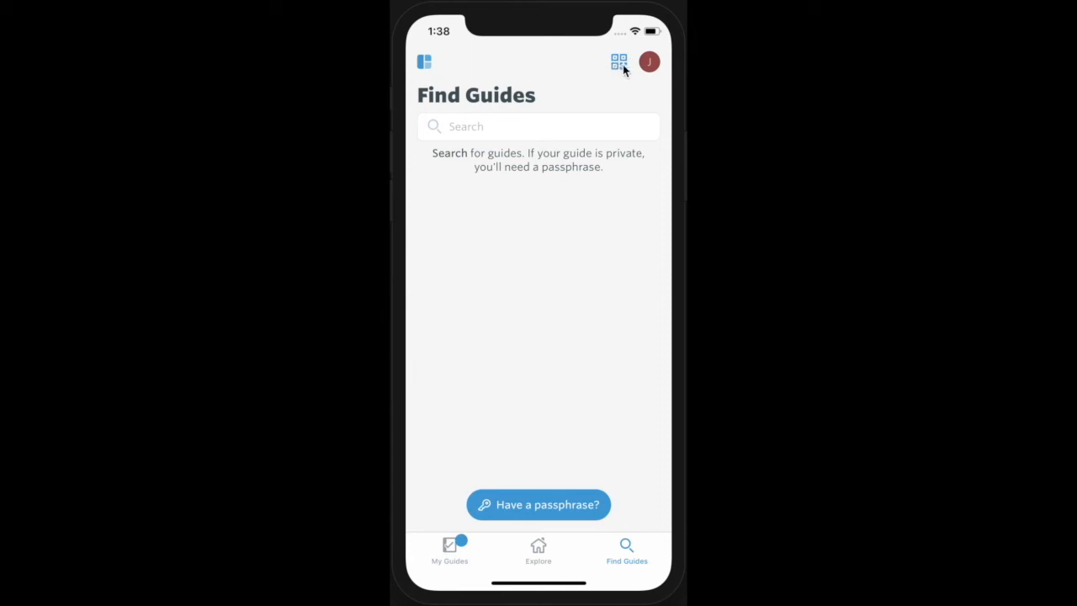
mouse_move(482, 536)
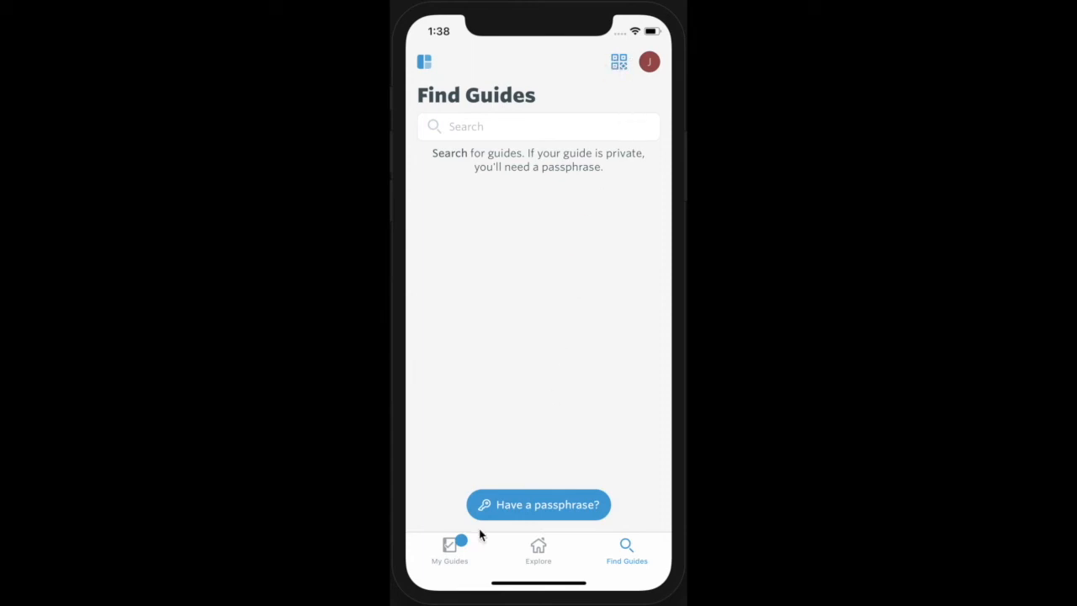
Scroll My Guides to see The High Line, University of Arizona, February Webinar and others.
left_click(450, 550)
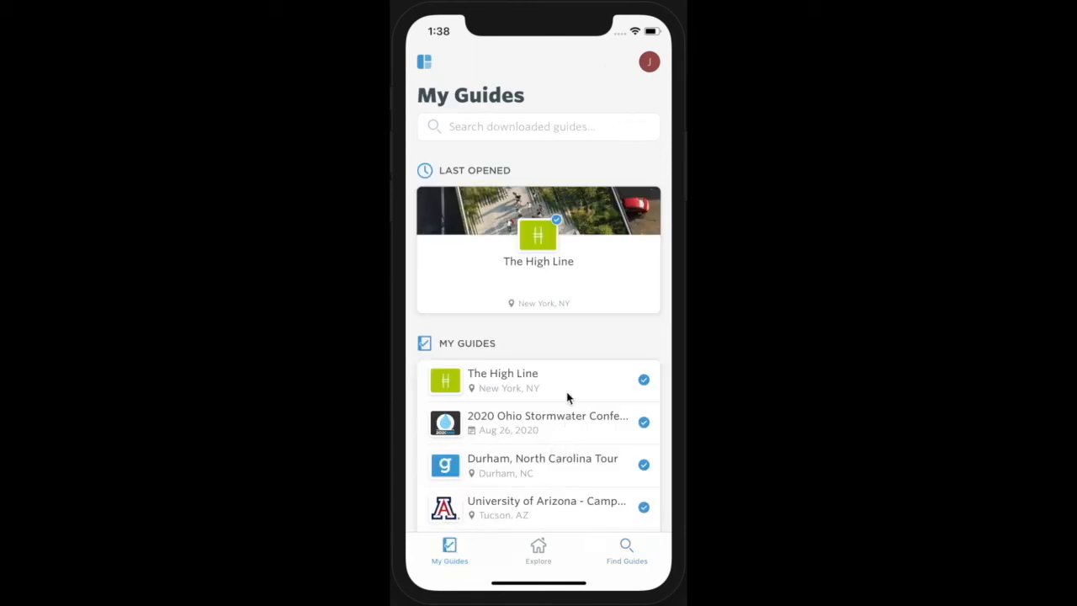
scroll("down", 3)
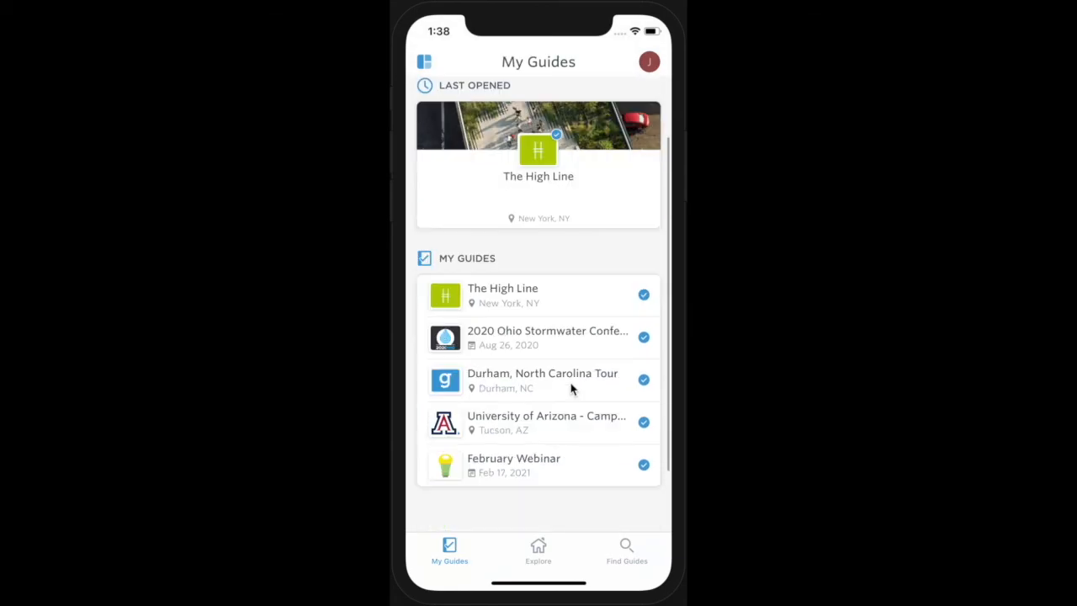